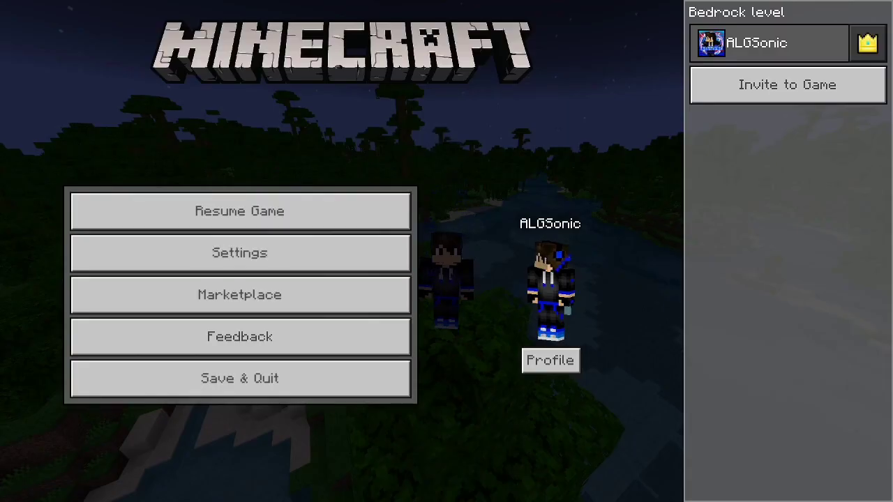
Review the world's game options like game mode and difficulty, then resume playing
{"action": "left_click", "coordinate": [239, 252]}
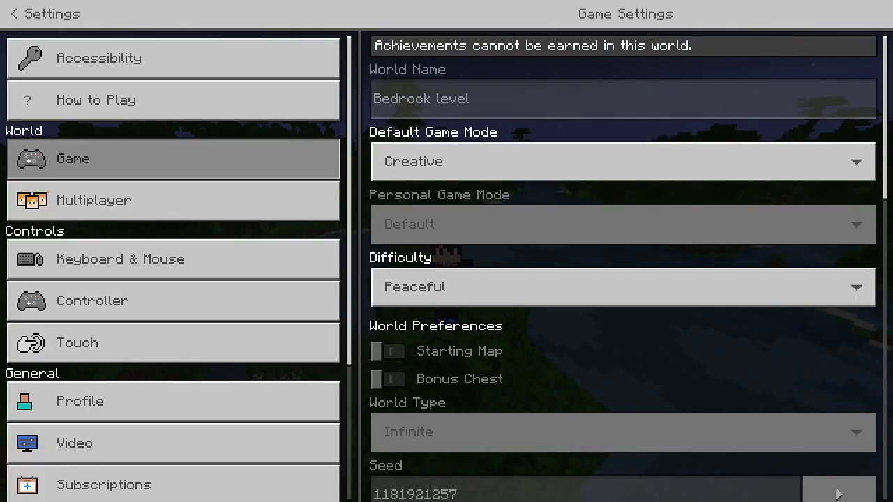
{"action": "scroll", "scroll_direction": "down", "scroll_amount": 3}
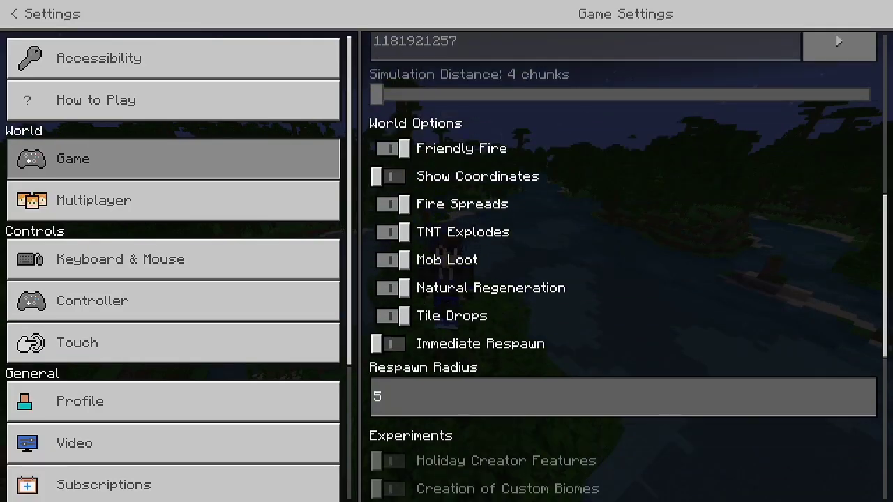
{"action": "scroll", "scroll_direction": "down", "scroll_amount": 3}
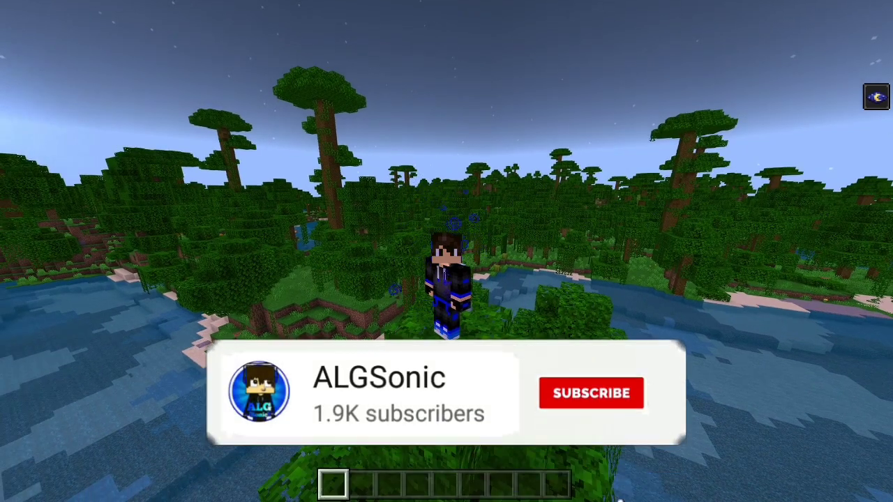
{"action": "left_click", "coordinate": [592, 394]}
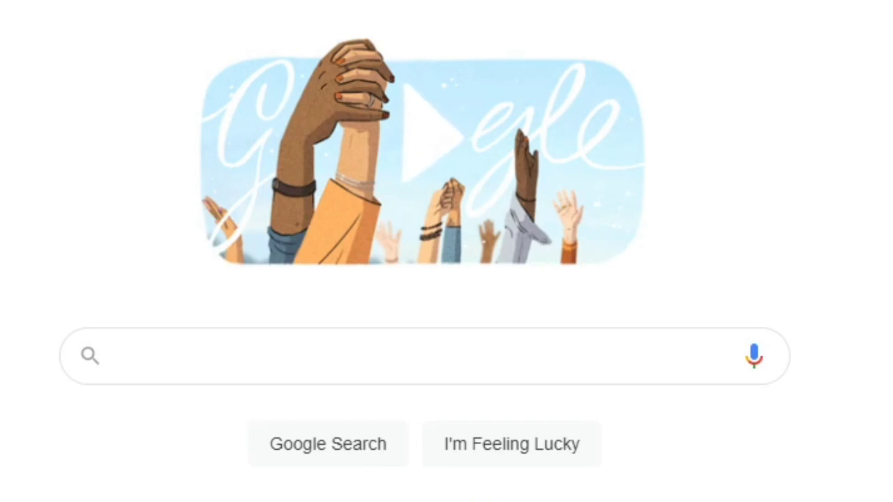
Search Google for server.pro and open the Server.pro site from the results
{"action": "type", "text": "server.pro"}
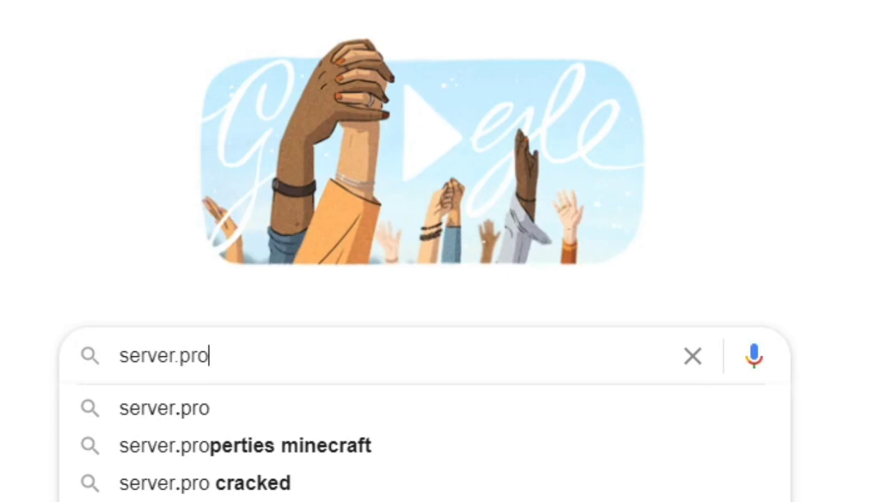
{"action": "key", "text": "Enter"}
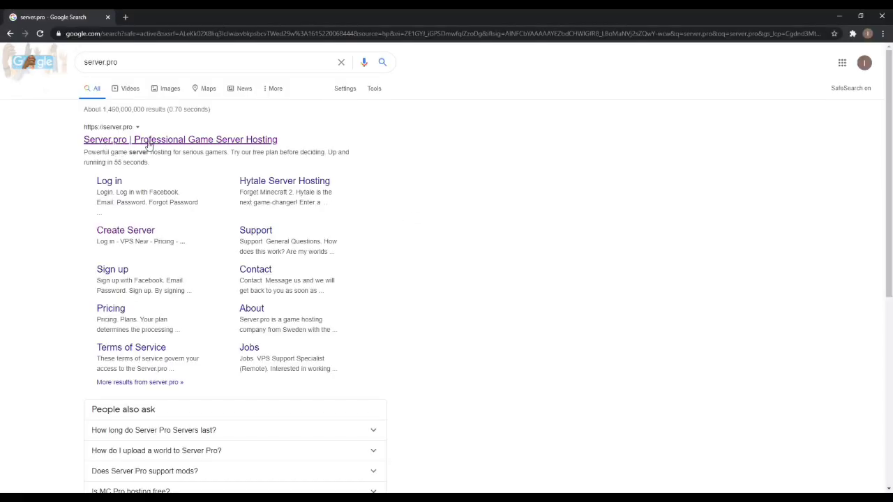
{"action": "left_click", "coordinate": [179, 140]}
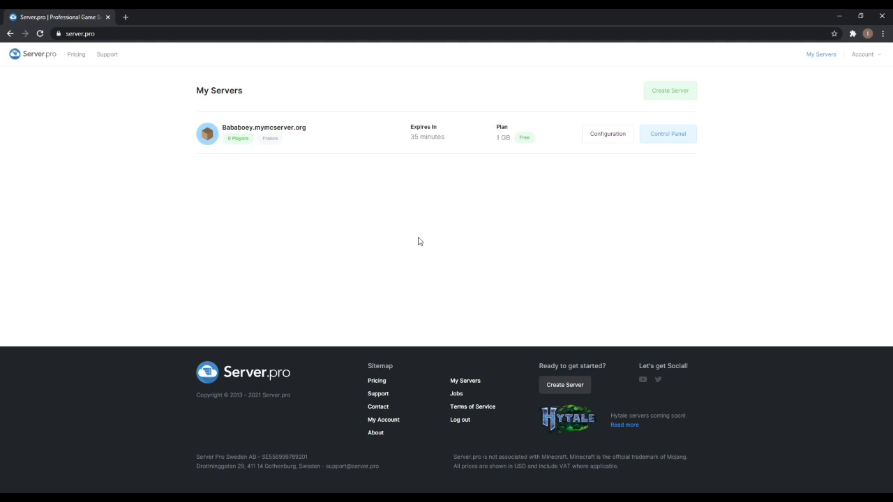
{"action": "mouse_move", "coordinate": [335, 188]}
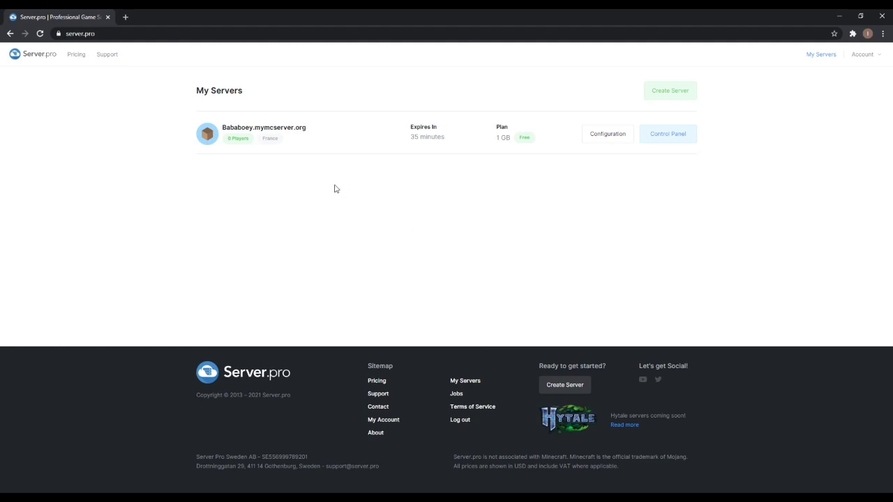
{"action": "mouse_move", "coordinate": [293, 159]}
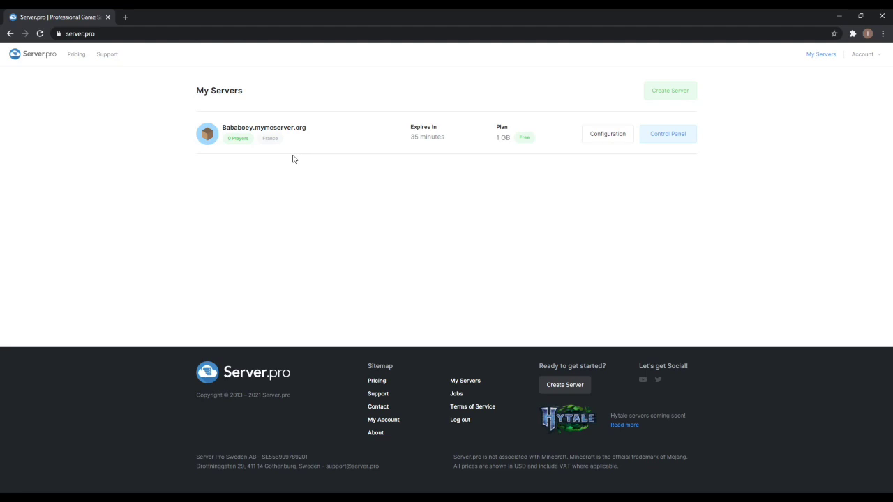
{"action": "mouse_move", "coordinate": [306, 158]}
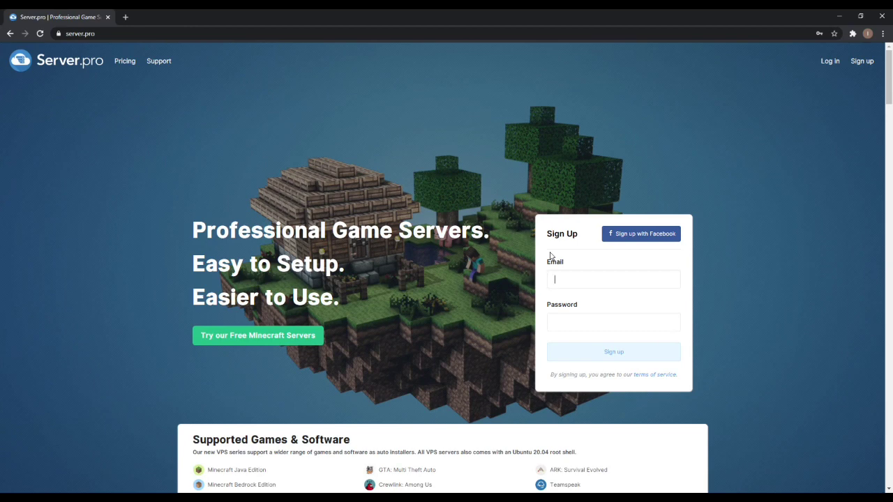
{"action": "mouse_move", "coordinate": [296, 148]}
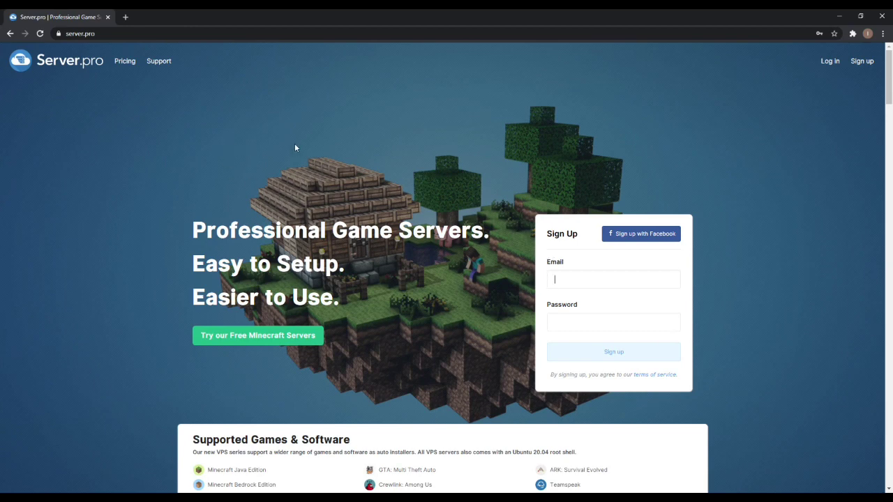
{"action": "mouse_move", "coordinate": [404, 162]}
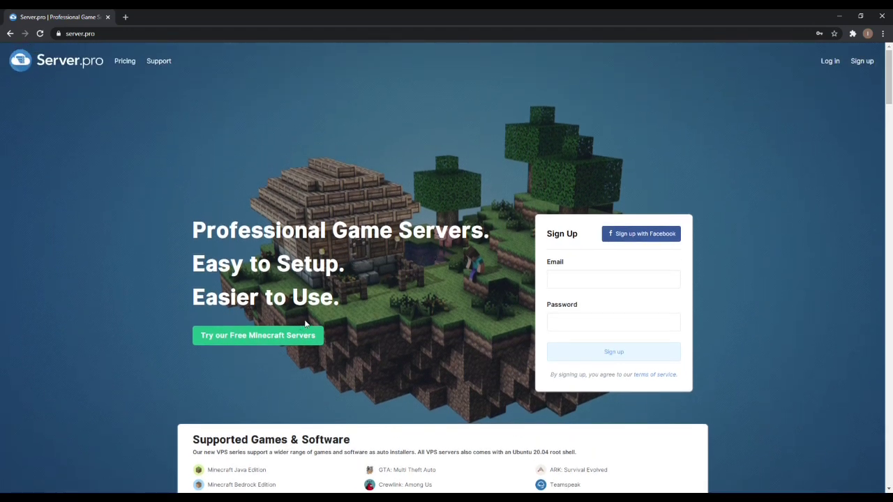
{"action": "mouse_move", "coordinate": [416, 293]}
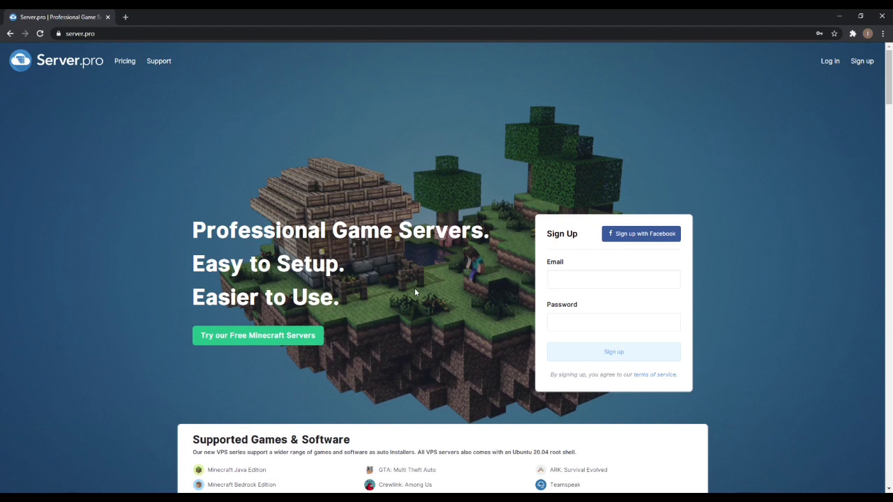
{"action": "mouse_move", "coordinate": [501, 279]}
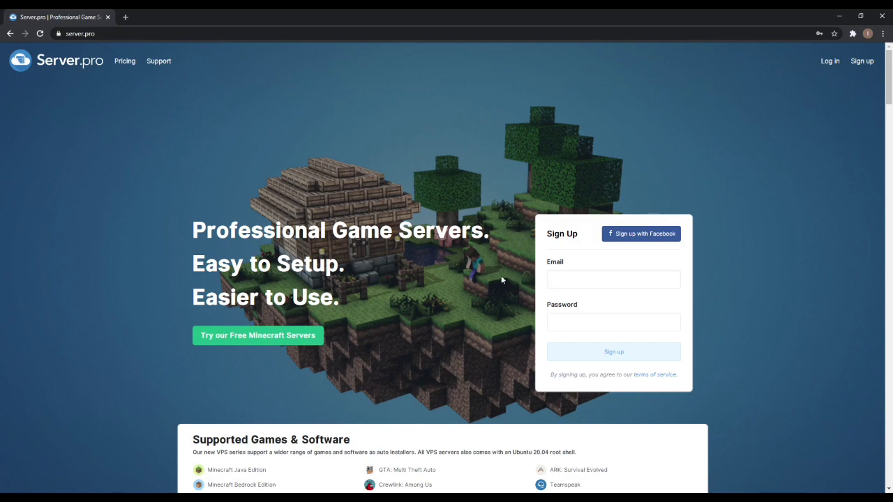
Sign up for a Server.pro account with an email address and password
{"action": "left_click", "coordinate": [614, 279]}
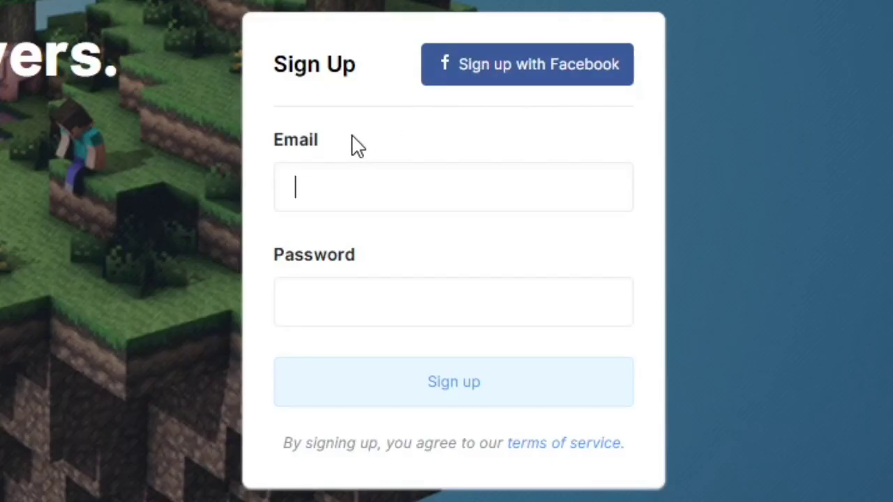
{"action": "mouse_move", "coordinate": [296, 146]}
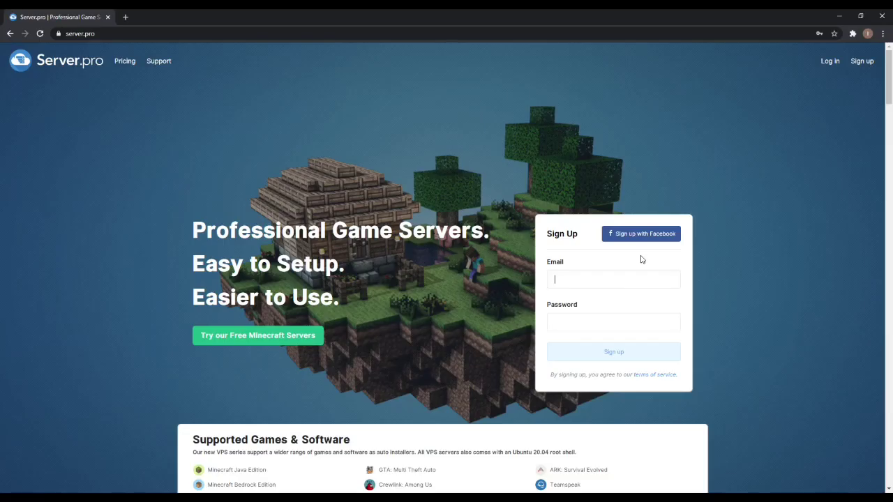
{"action": "mouse_move", "coordinate": [659, 248]}
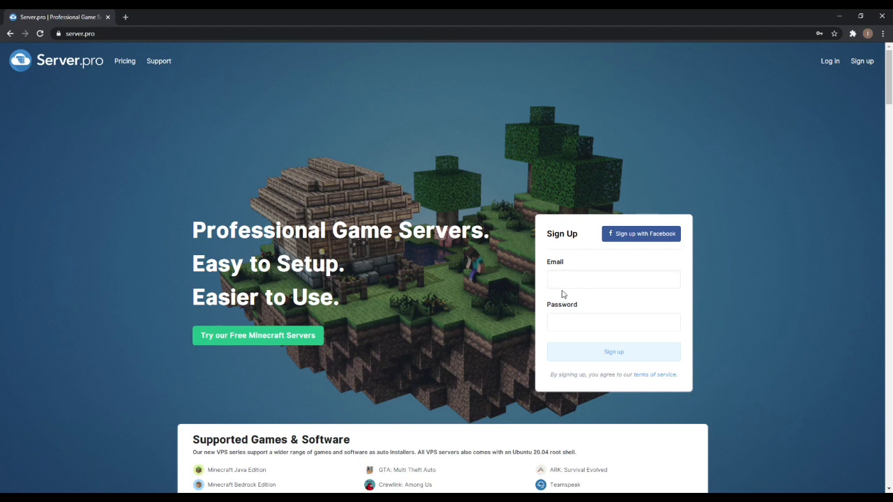
{"action": "left_click", "coordinate": [612, 322]}
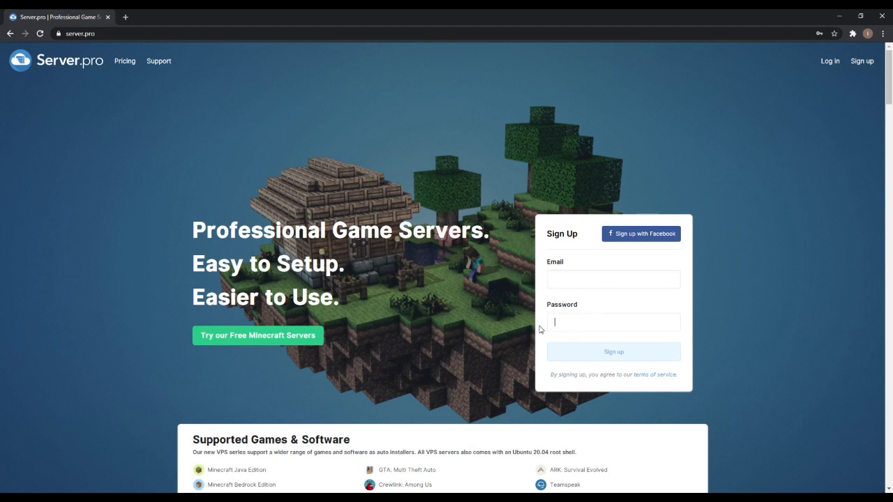
{"action": "mouse_move", "coordinate": [622, 307]}
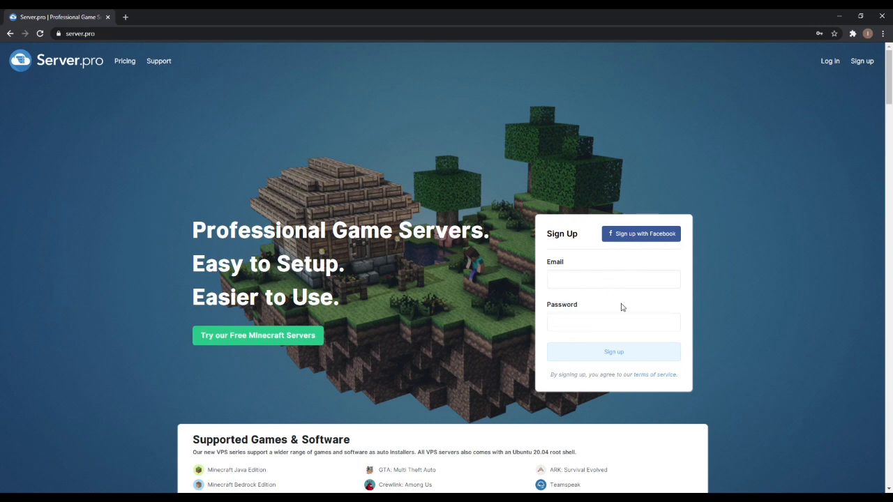
{"action": "mouse_move", "coordinate": [614, 352]}
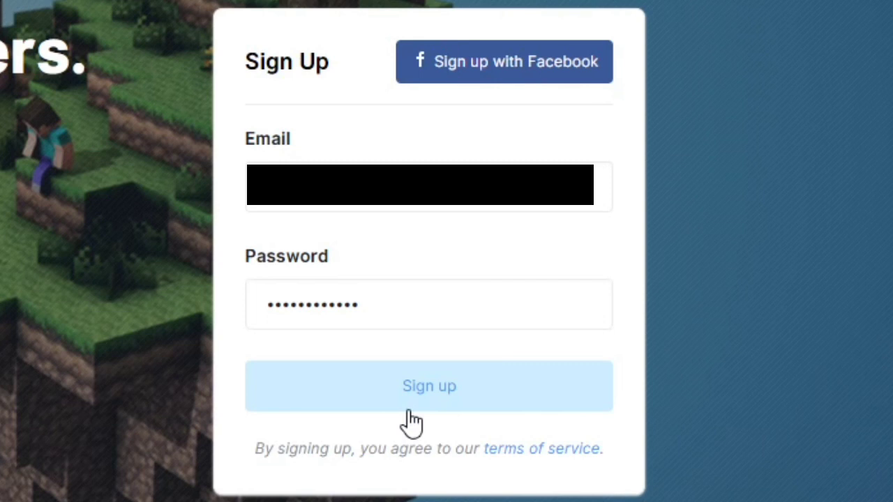
{"action": "left_click", "coordinate": [428, 385]}
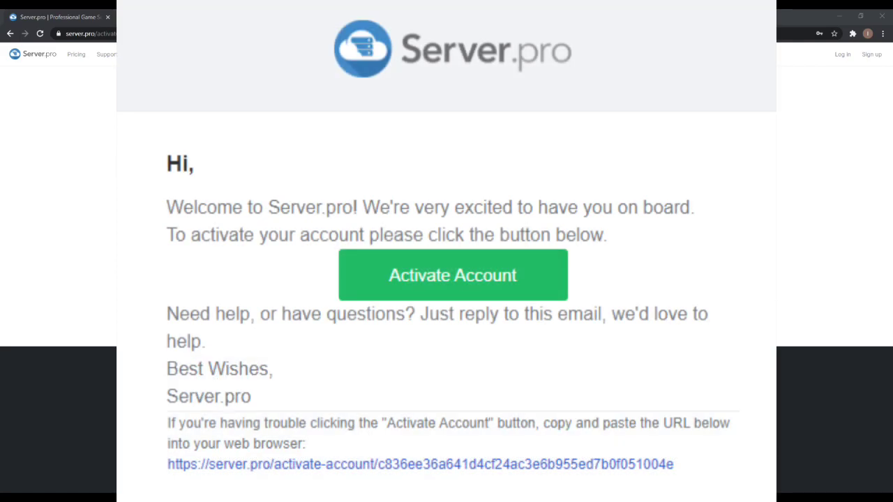
{"action": "left_click", "coordinate": [452, 273]}
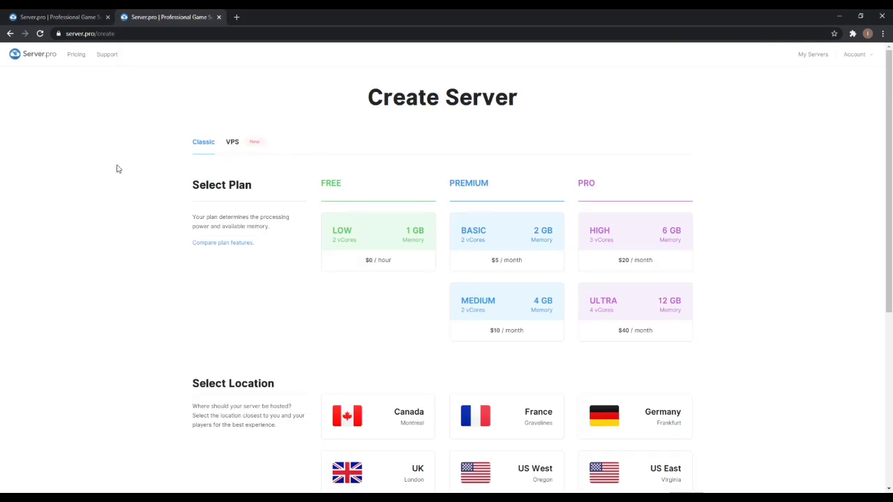
{"action": "mouse_move", "coordinate": [354, 143]}
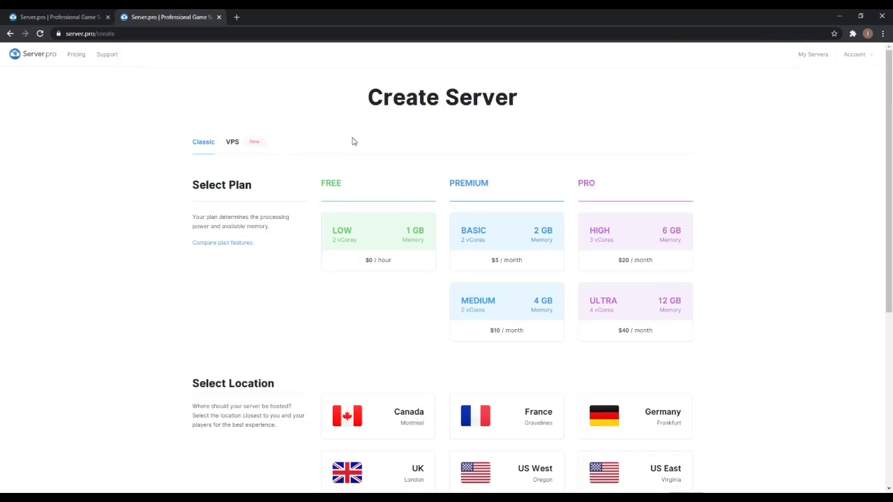
{"action": "scroll", "scroll_direction": "down", "scroll_amount": 3}
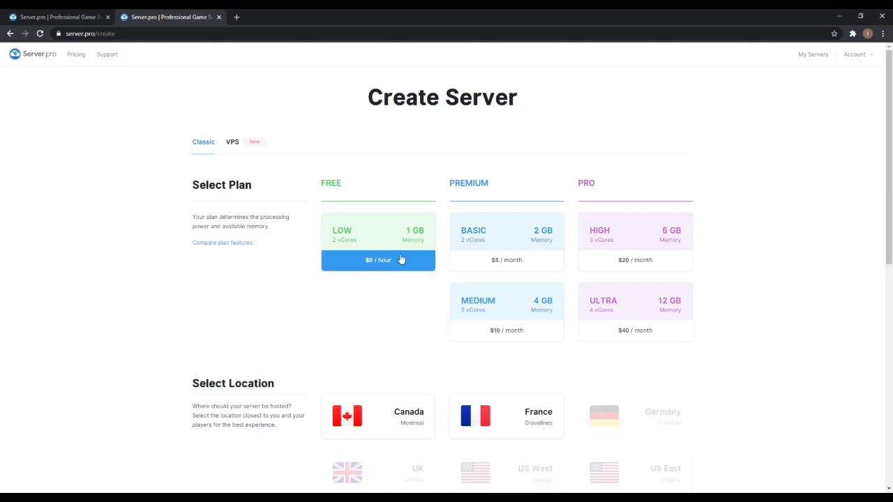
{"action": "mouse_move", "coordinate": [370, 249]}
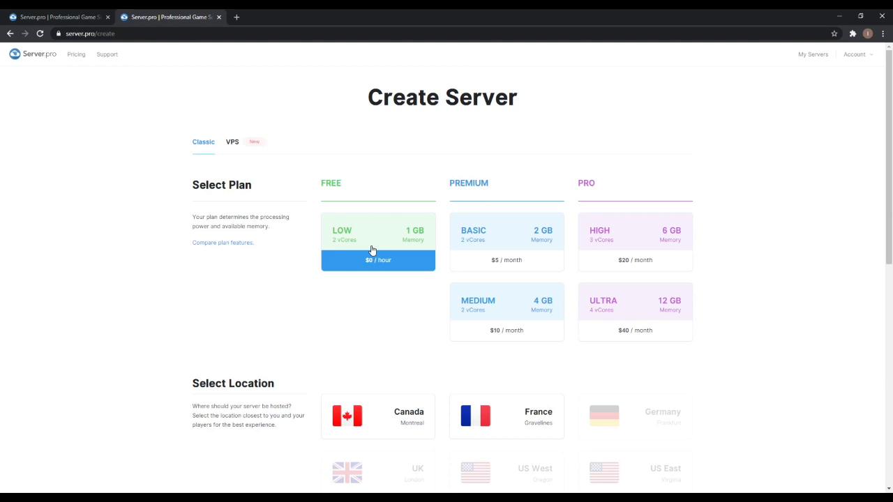
{"action": "mouse_move", "coordinate": [555, 256]}
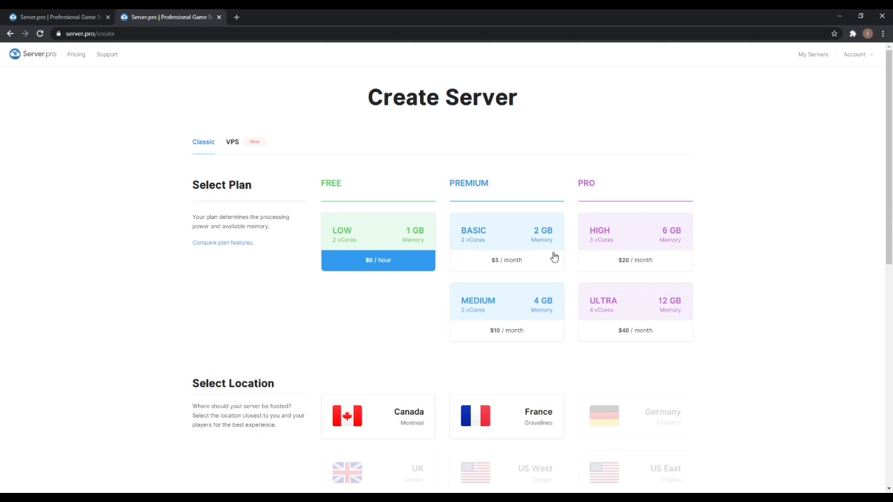
{"action": "mouse_move", "coordinate": [675, 254]}
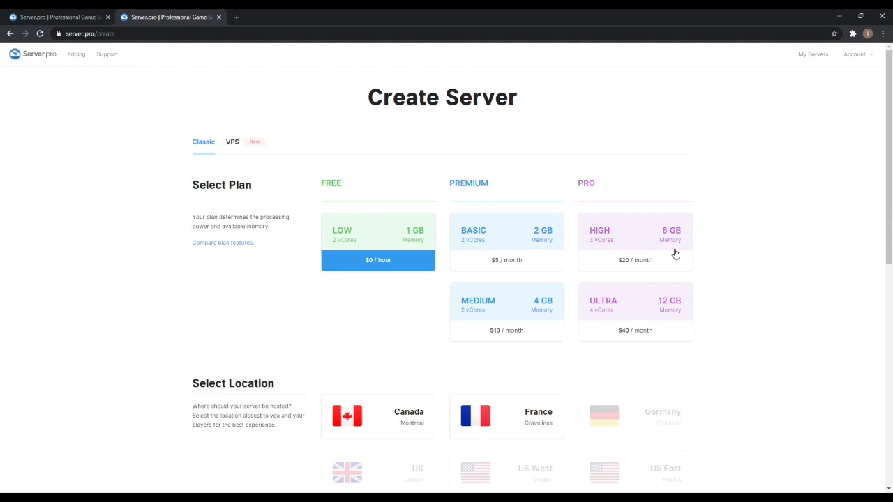
{"action": "mouse_move", "coordinate": [668, 262]}
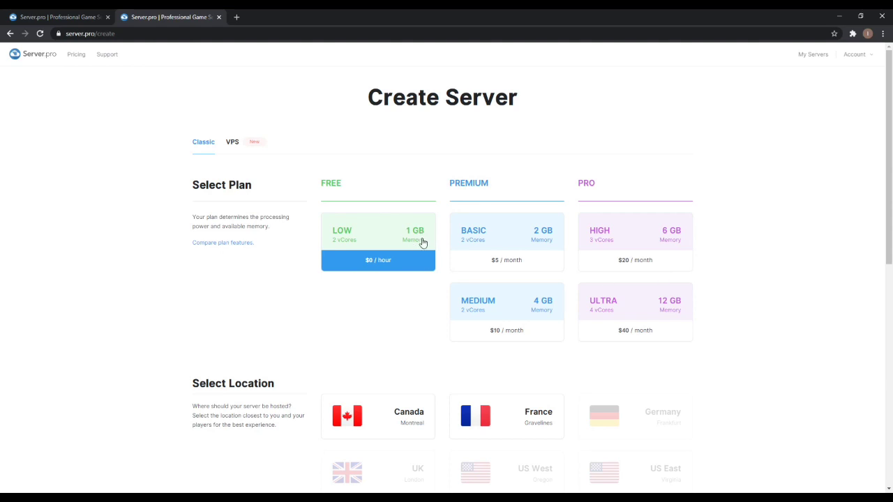
Choose France as the hosting location after first selecting Canada
{"action": "scroll", "scroll_direction": "down", "scroll_amount": 3}
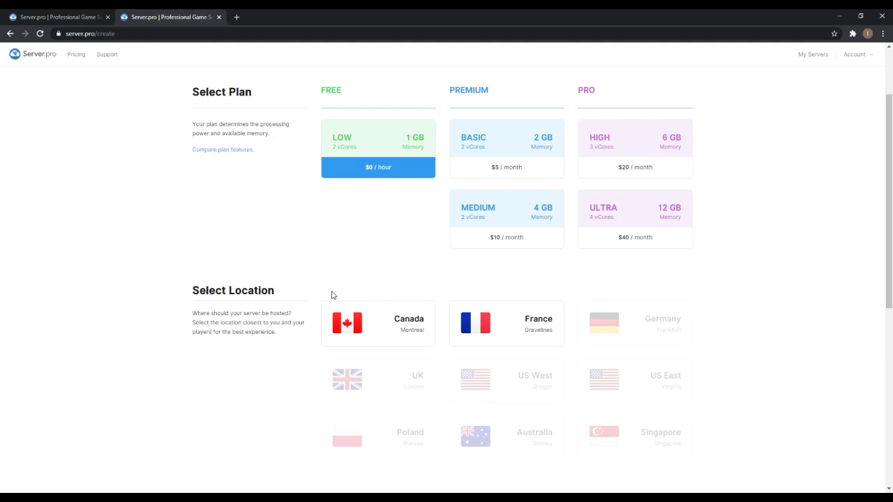
{"action": "scroll", "scroll_direction": "down", "scroll_amount": 3}
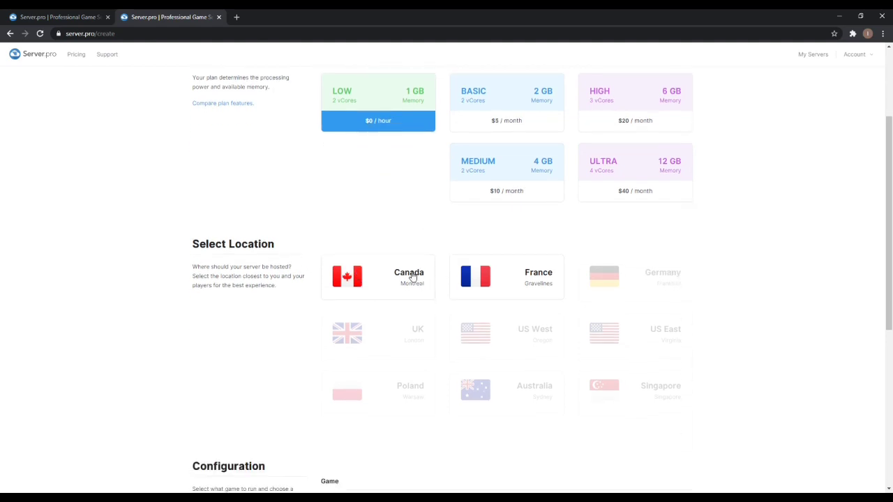
{"action": "mouse_move", "coordinate": [421, 284]}
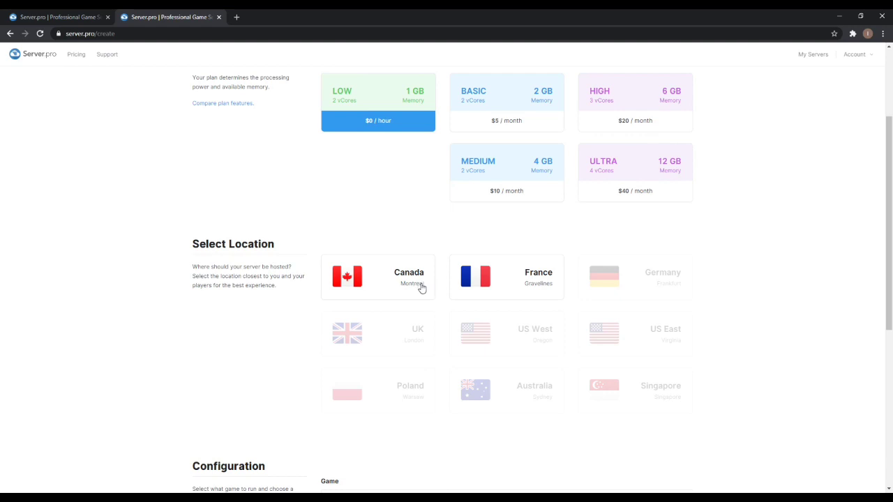
{"action": "left_click", "coordinate": [377, 276]}
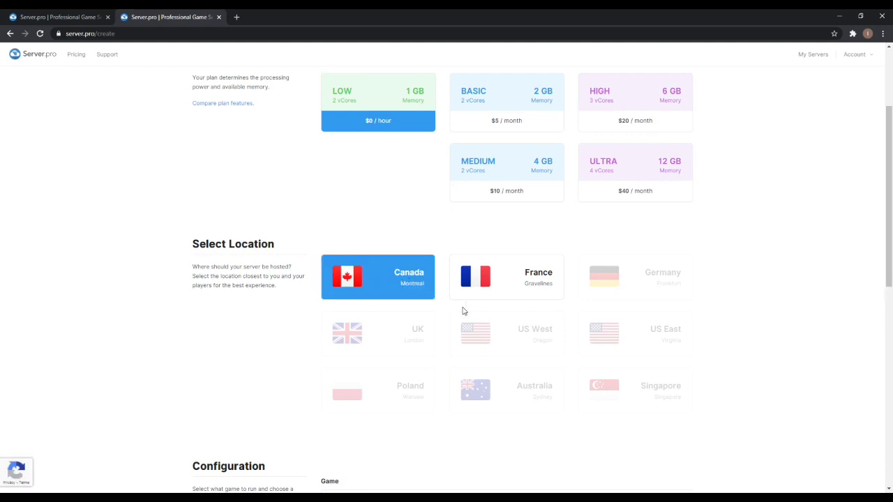
{"action": "left_click", "coordinate": [504, 276]}
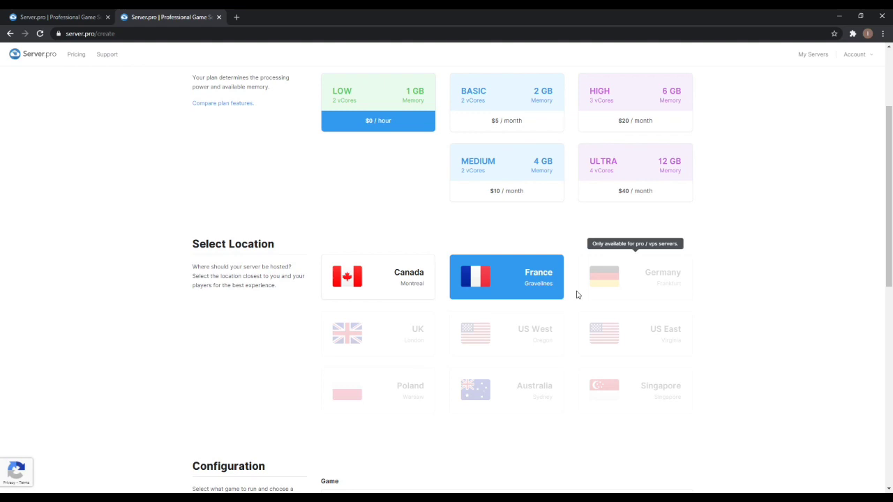
{"action": "mouse_move", "coordinate": [541, 312]}
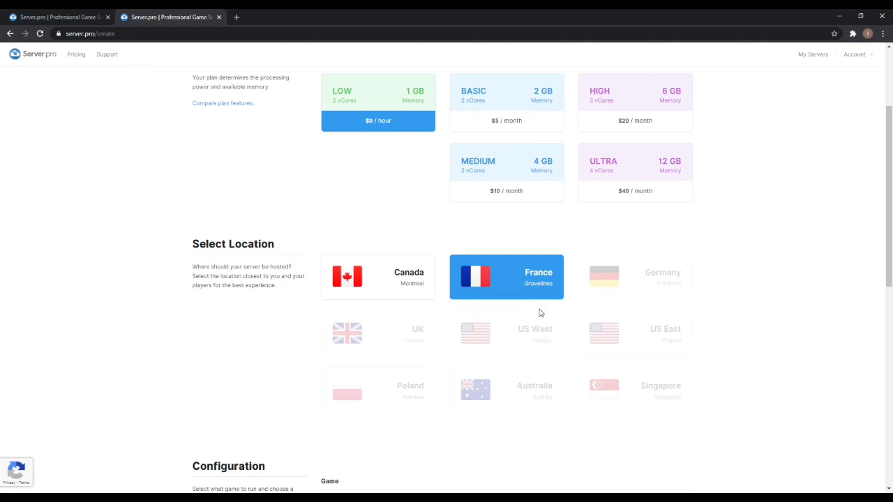
{"action": "mouse_move", "coordinate": [565, 307]}
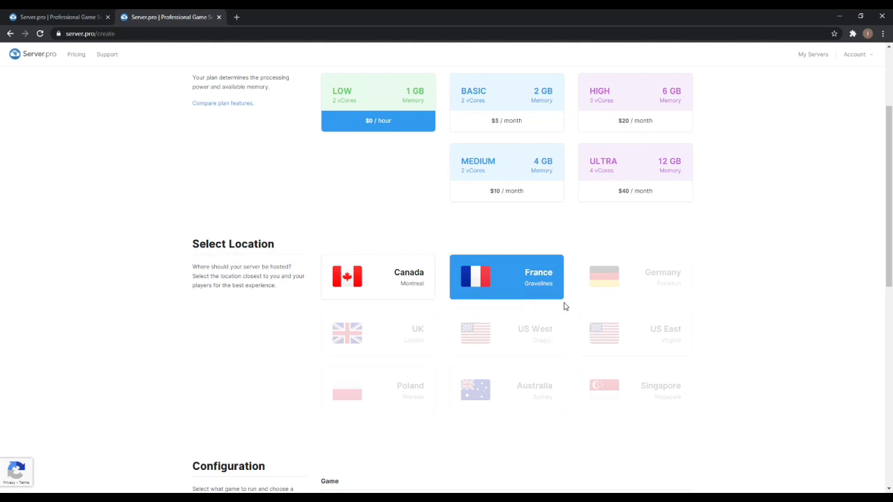
{"action": "scroll", "scroll_direction": "down", "scroll_amount": 3}
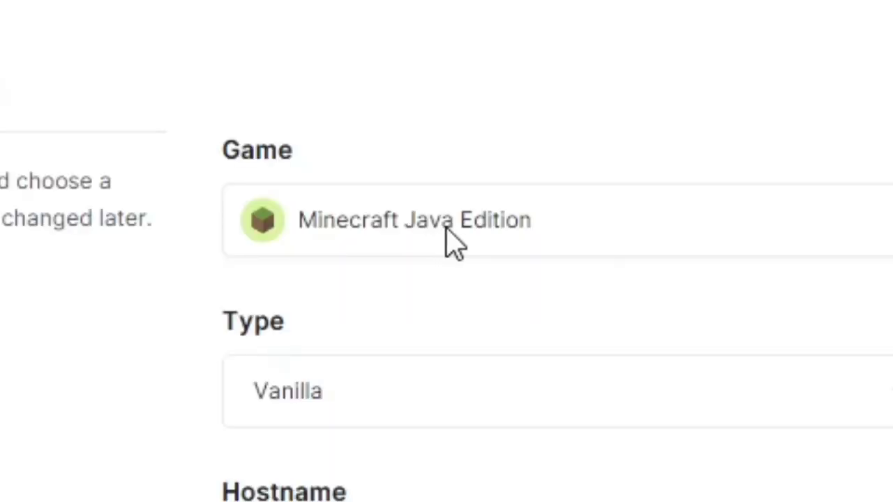
{"action": "mouse_move", "coordinate": [514, 333]}
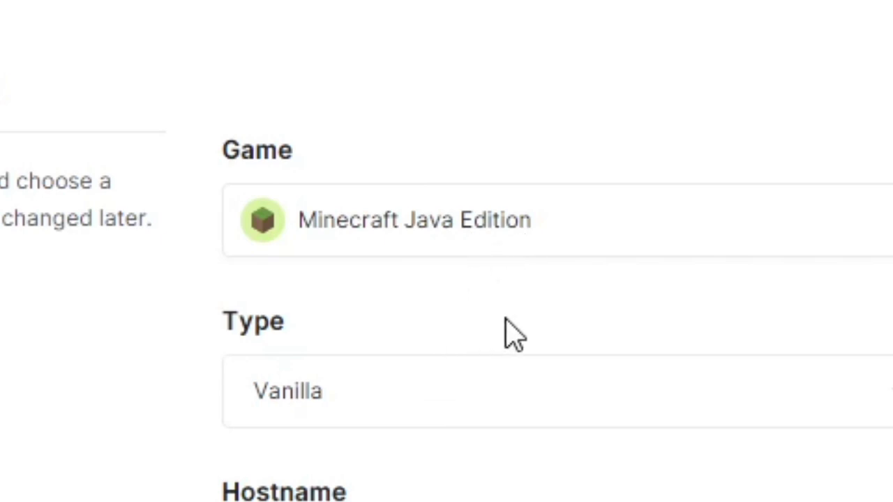
{"action": "mouse_move", "coordinate": [466, 370]}
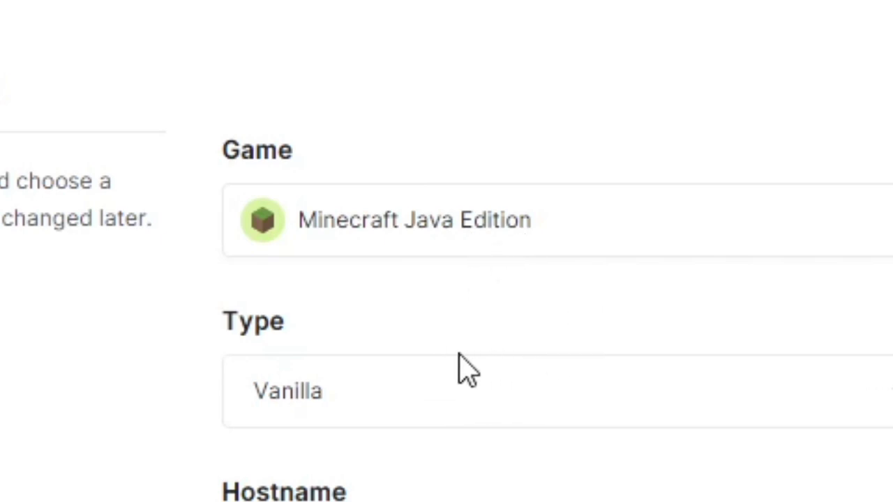
{"action": "mouse_move", "coordinate": [516, 356]}
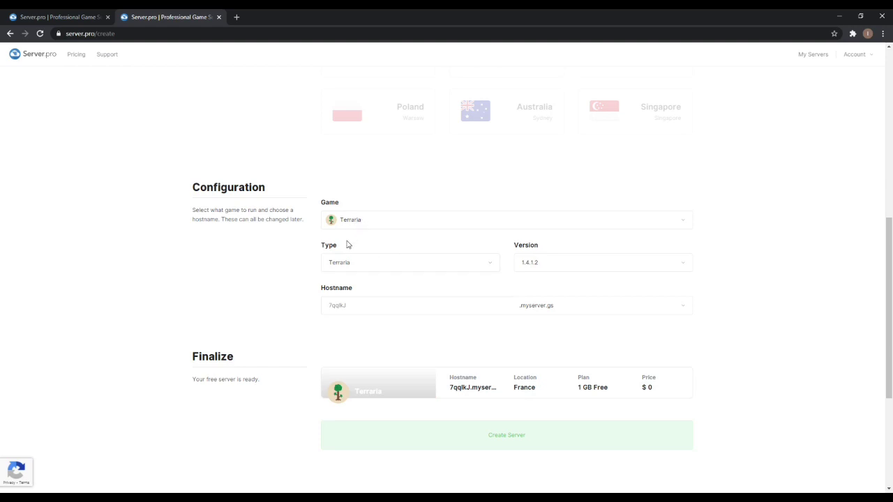
{"action": "mouse_move", "coordinate": [361, 245]}
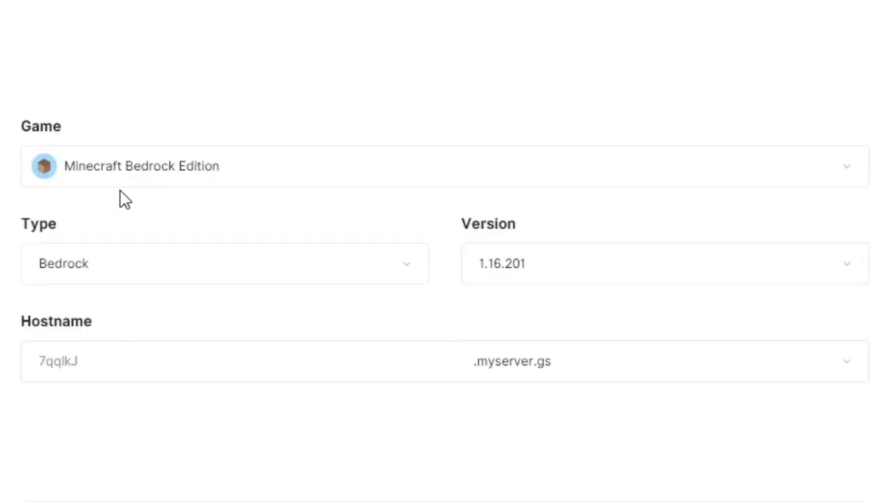
{"action": "mouse_move", "coordinate": [424, 251]}
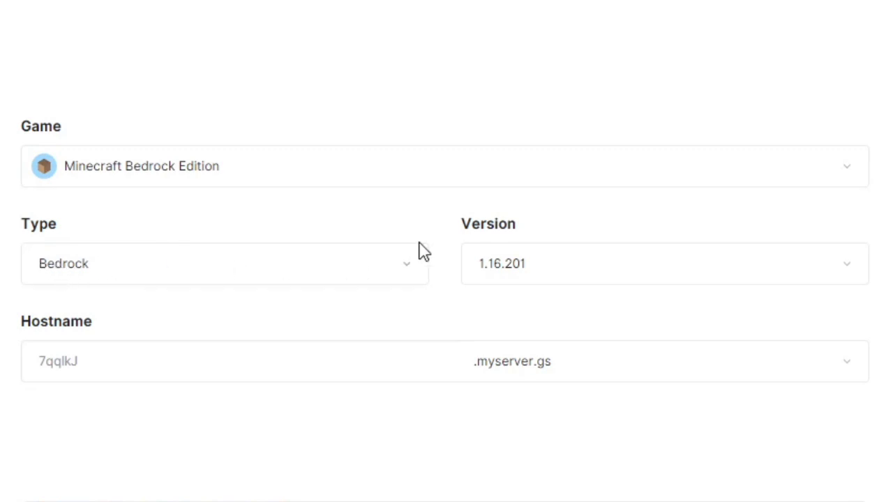
{"action": "mouse_move", "coordinate": [509, 272]}
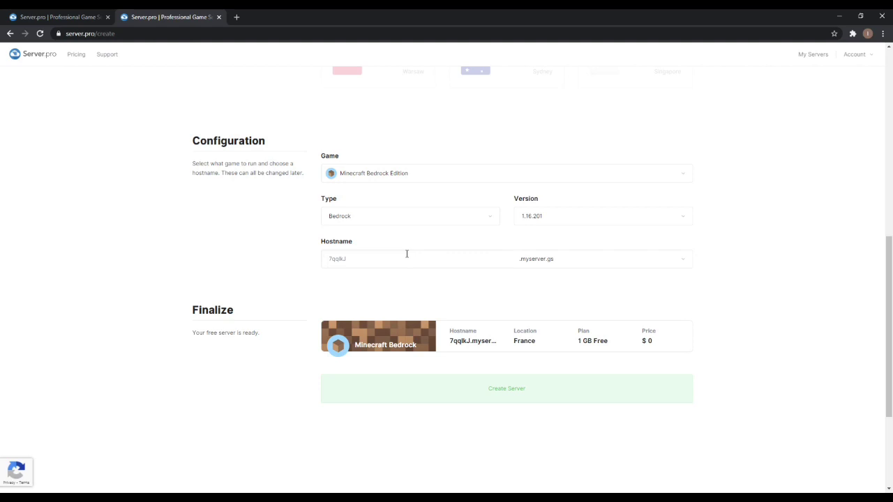
Set Minecraft Bedrock Edition with hostname Bababoey21 and review the $0 summary
{"action": "type", "text": "Bababoey21"}
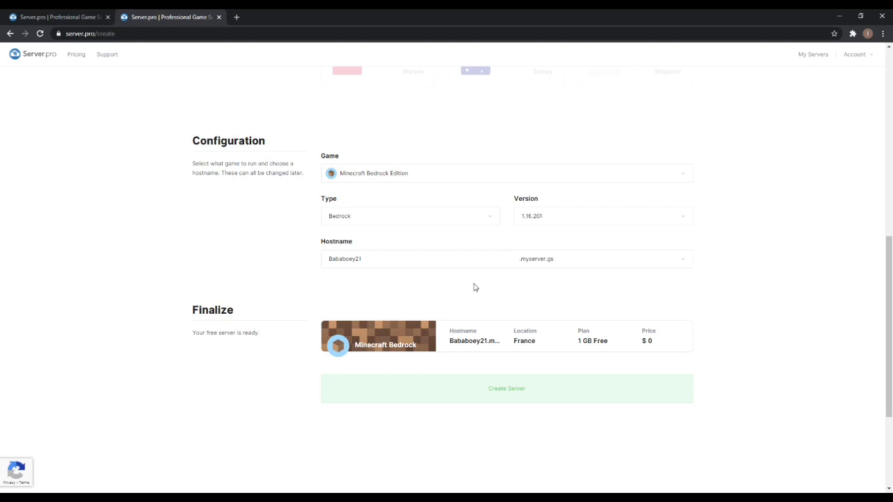
{"action": "mouse_move", "coordinate": [500, 358]}
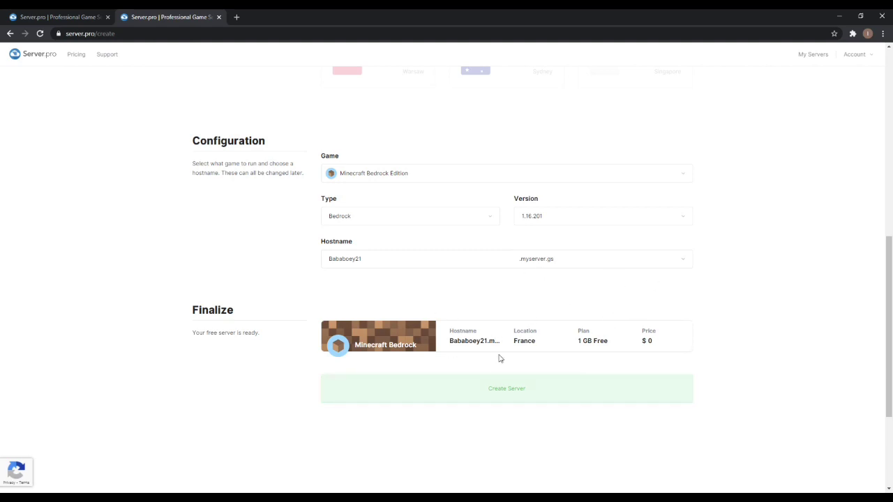
{"action": "mouse_move", "coordinate": [583, 371]}
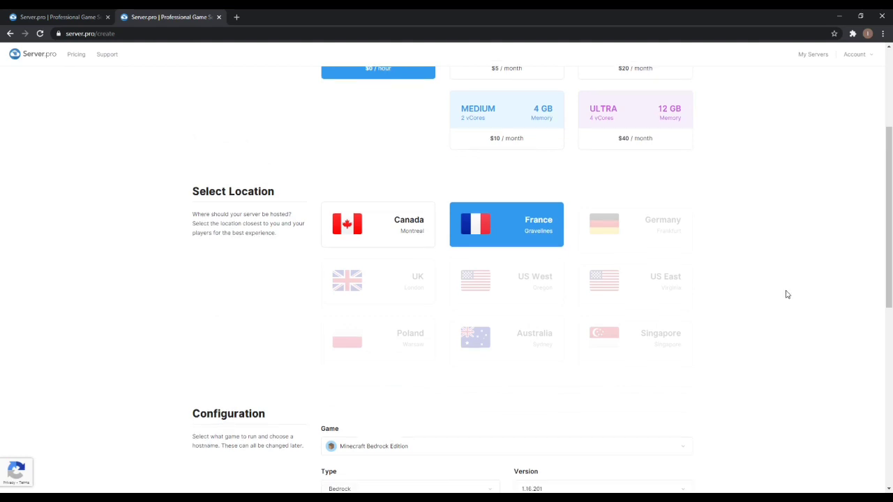
{"action": "scroll", "scroll_direction": "down", "scroll_amount": 3}
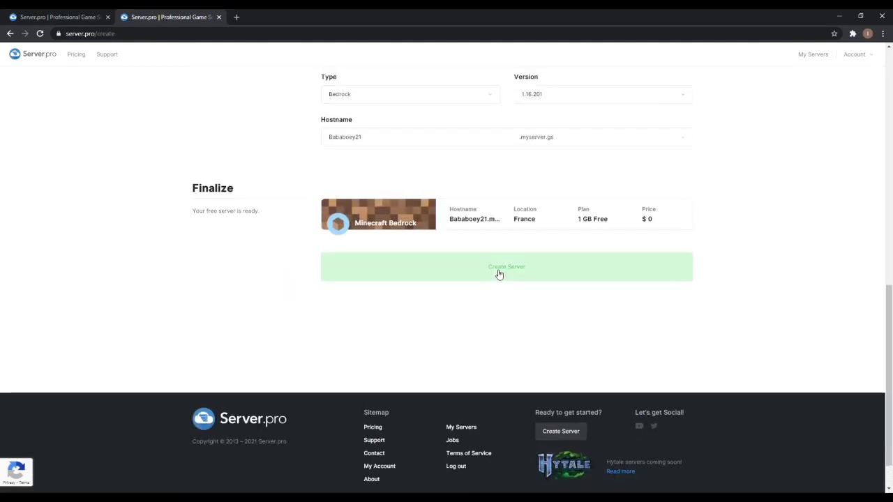
Create the free server and start it once the queue reports Server Ready
{"action": "left_click", "coordinate": [507, 266]}
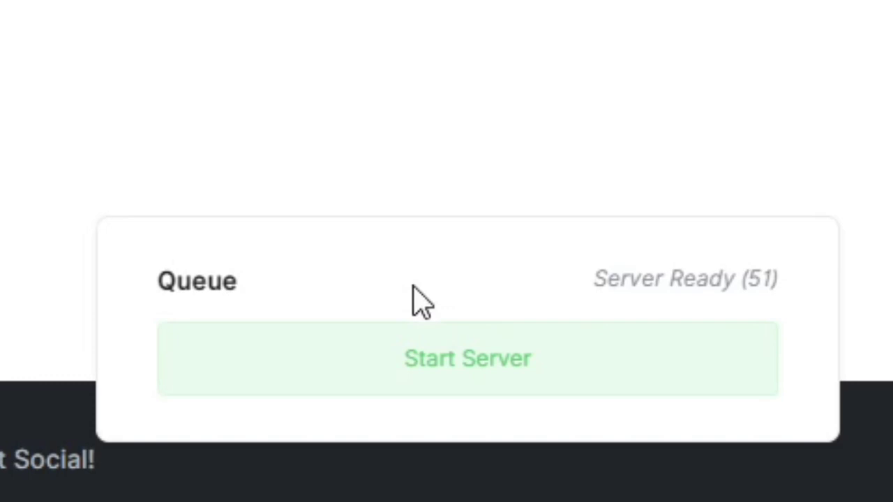
{"action": "left_click", "coordinate": [466, 357]}
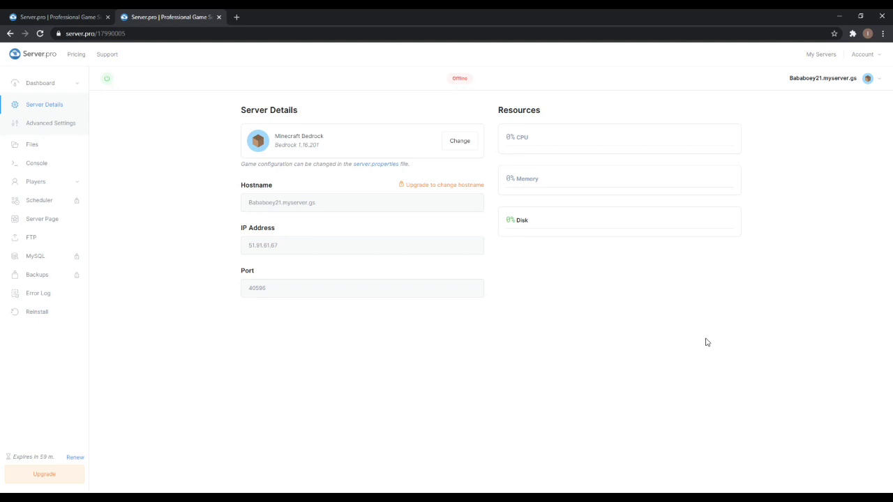
{"action": "mouse_move", "coordinate": [533, 357]}
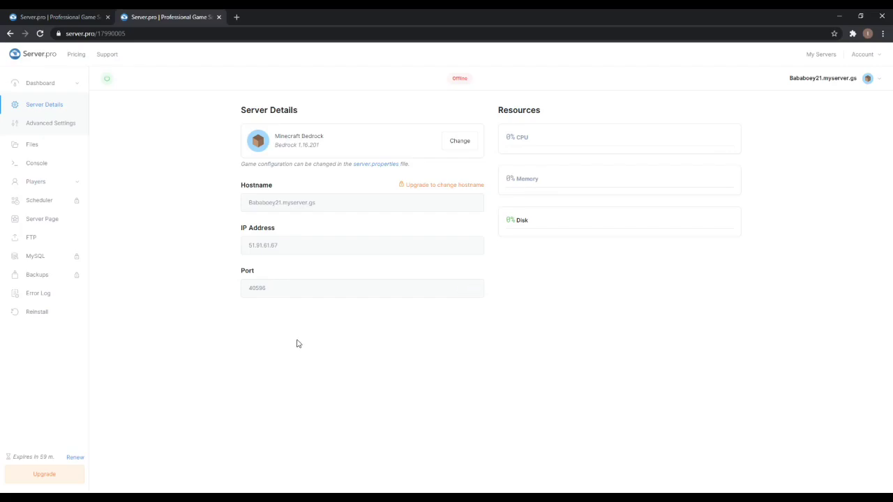
{"action": "mouse_move", "coordinate": [323, 379]}
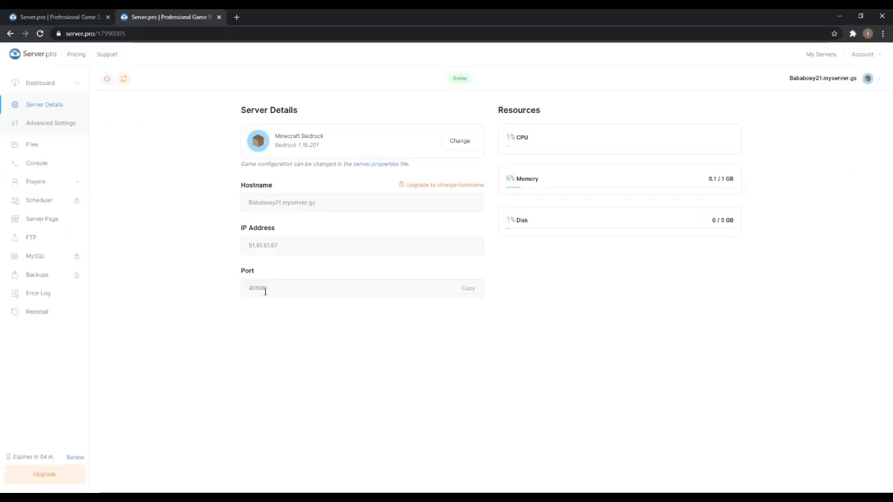
{"action": "mouse_move", "coordinate": [374, 379]}
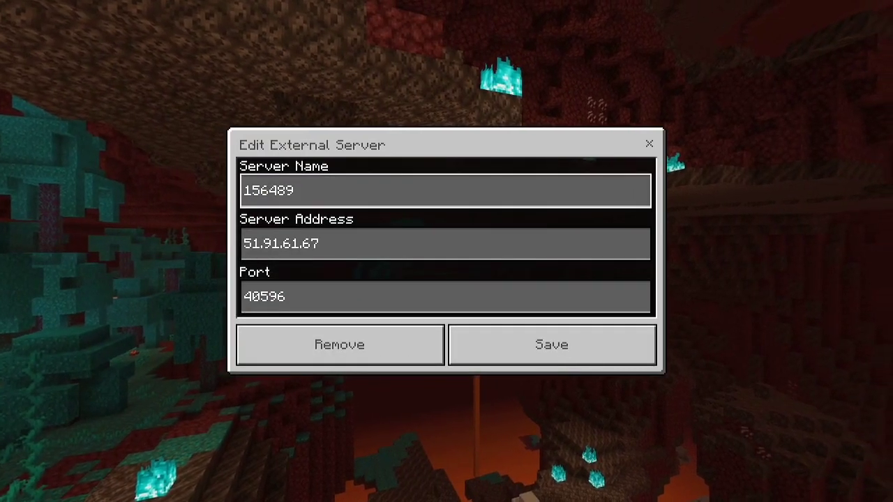
Save the external server as Server Host with address 51.91.61.67 and port 40596
{"action": "type", "text": "4"}
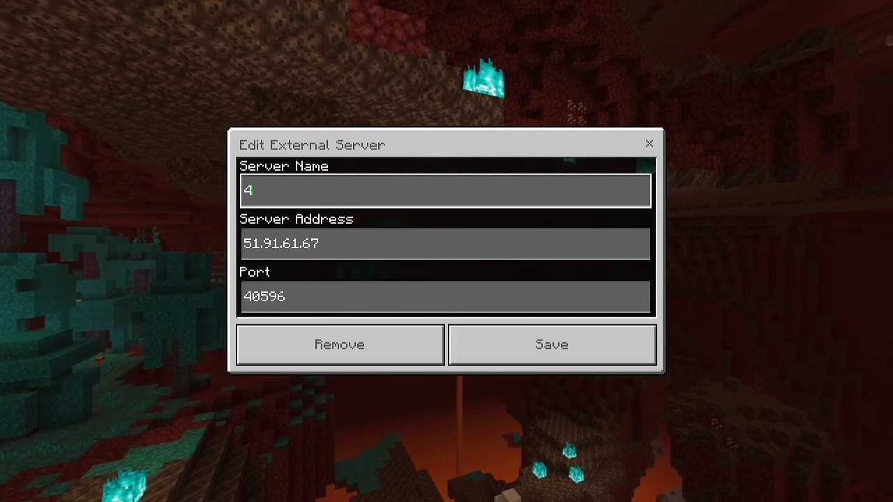
{"action": "type", "text": "5616"}
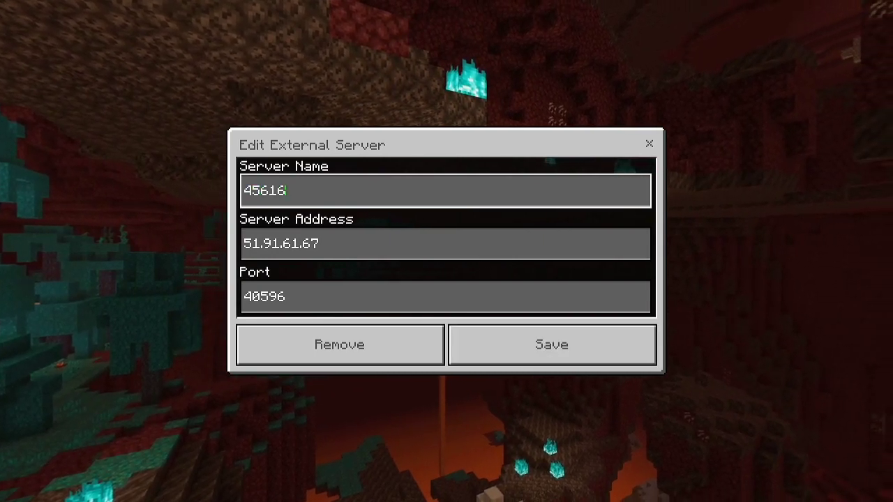
{"action": "type", "text": "Server Host"}
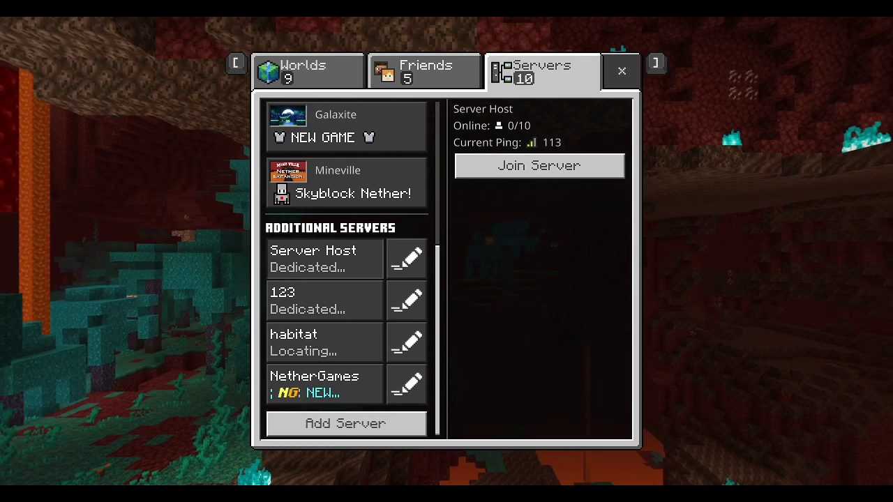
Join the Server Host entry so the Server.pro console logs the connection
{"action": "left_click", "coordinate": [538, 165]}
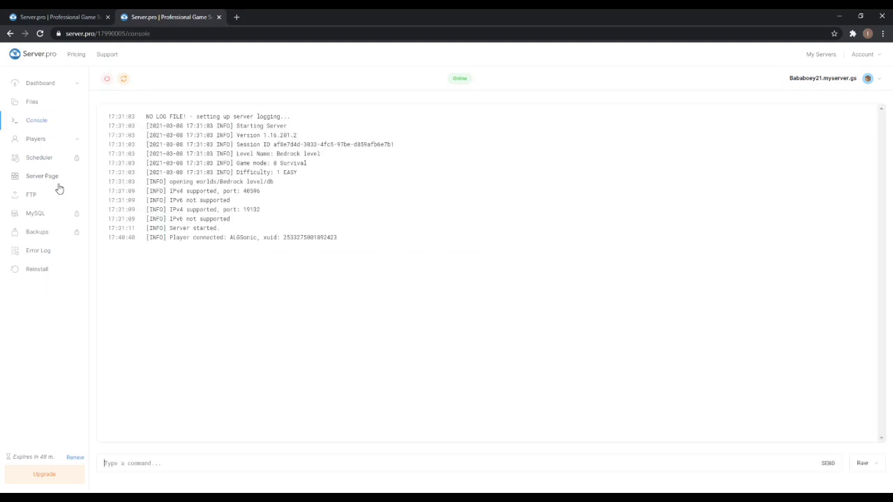
{"action": "mouse_move", "coordinate": [245, 411]}
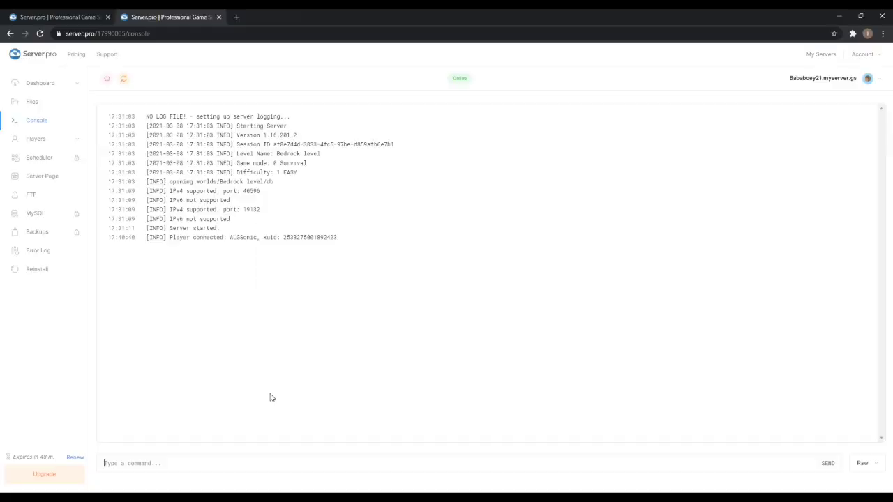
Run op ALGSonic in the console to make the player operator, then view the players page
{"action": "type", "text": "op"}
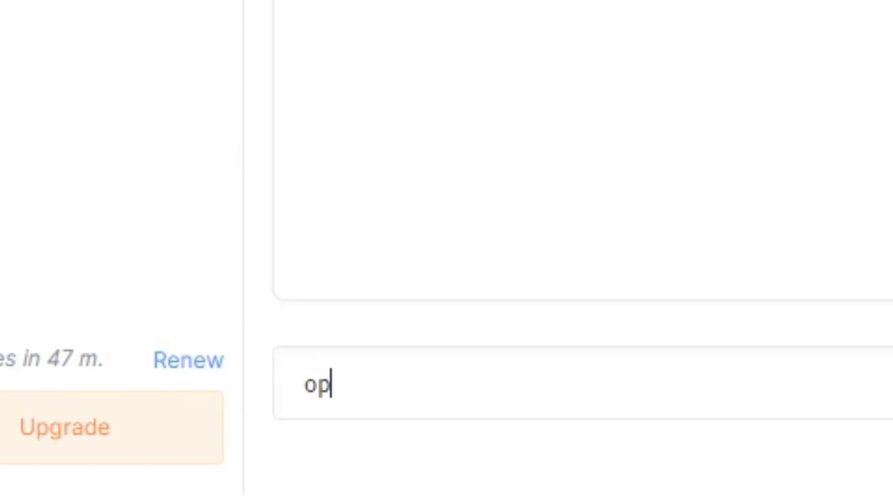
{"action": "type", "text": "AL"}
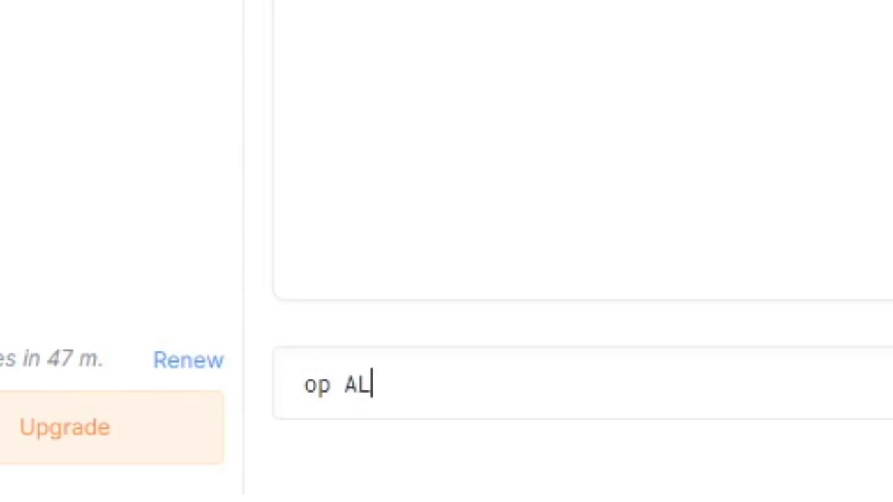
{"action": "type", "text": "GSonic"}
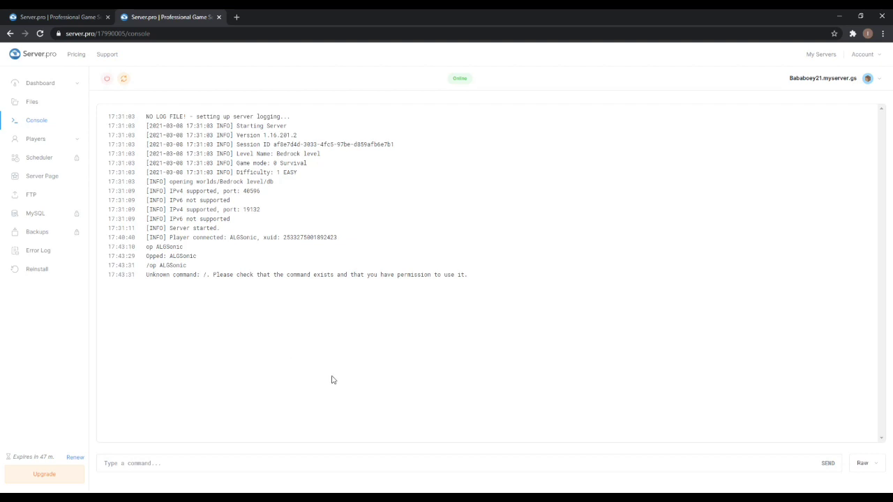
{"action": "left_click", "coordinate": [37, 138]}
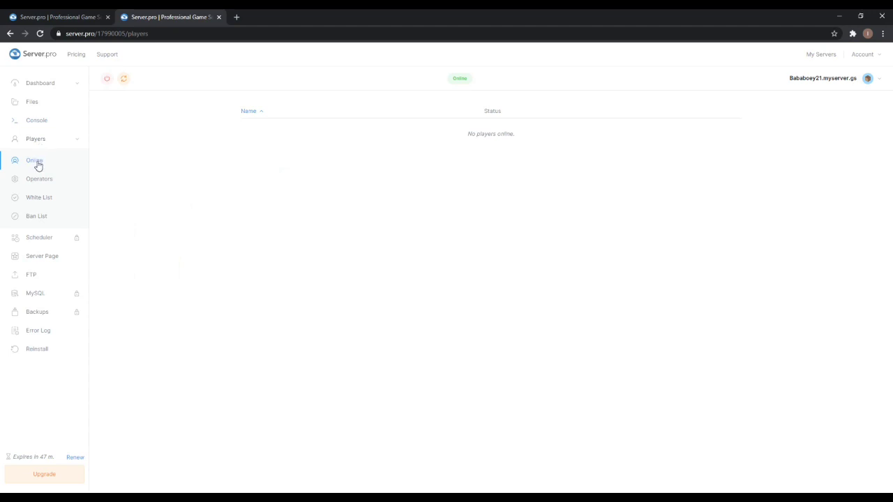
Browse the Operators and Ban List pages, then the behavior_packs folder in Files
{"action": "left_click", "coordinate": [39, 179]}
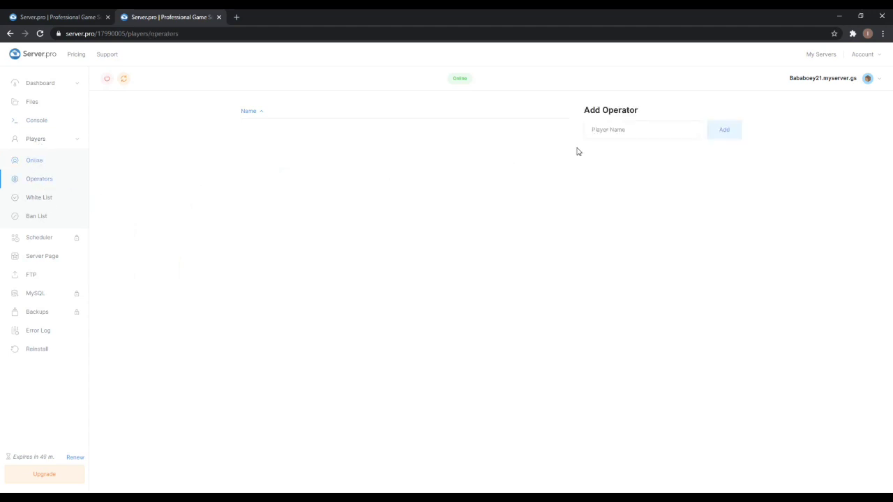
{"action": "mouse_move", "coordinate": [3, 198]}
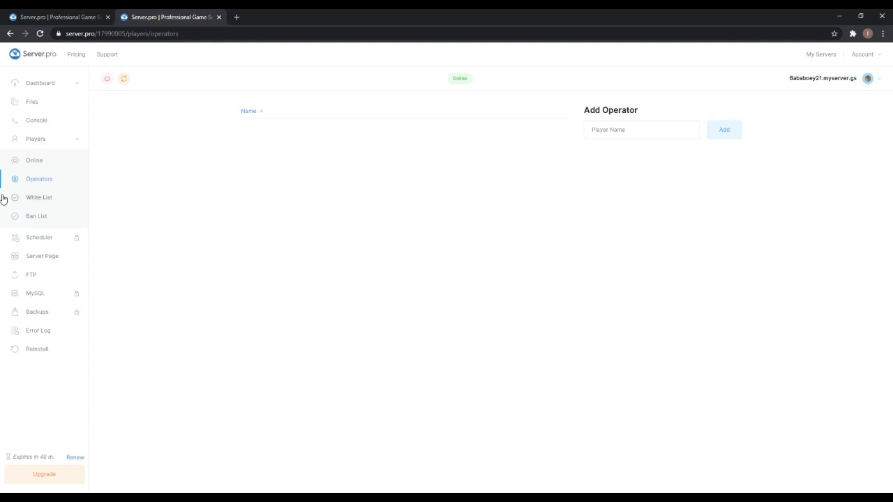
{"action": "left_click", "coordinate": [36, 215]}
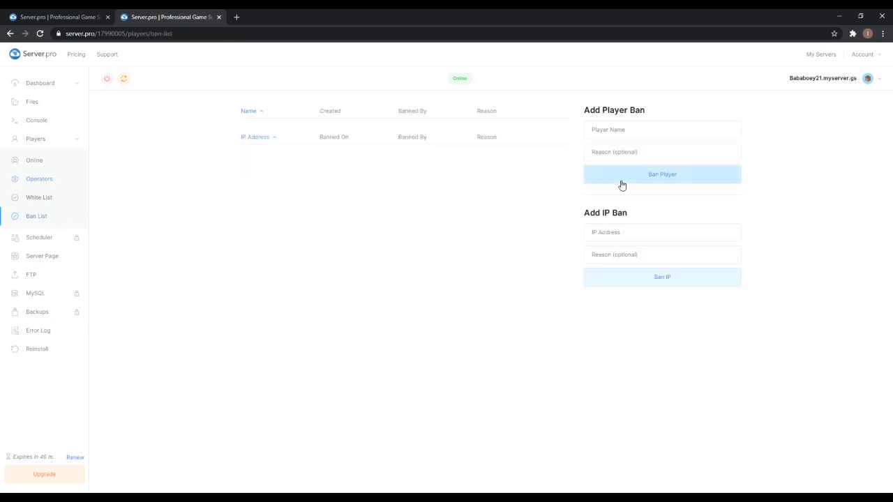
{"action": "left_click", "coordinate": [661, 130]}
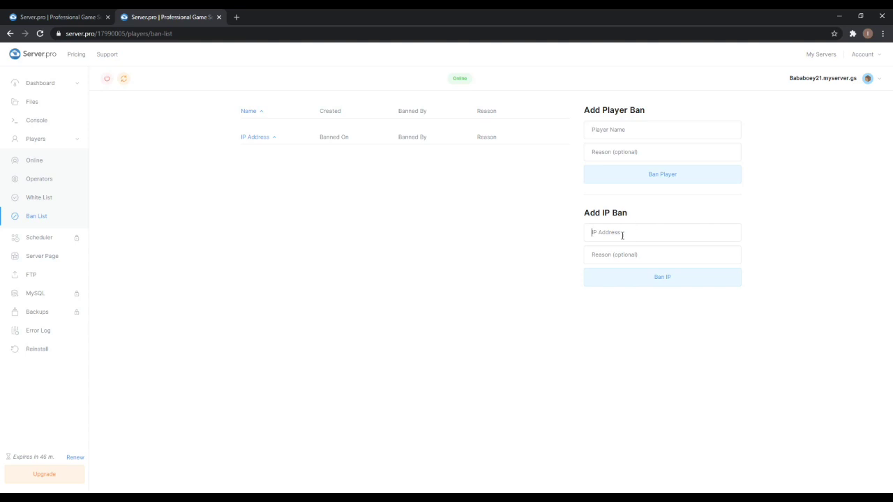
{"action": "mouse_move", "coordinate": [32, 102]}
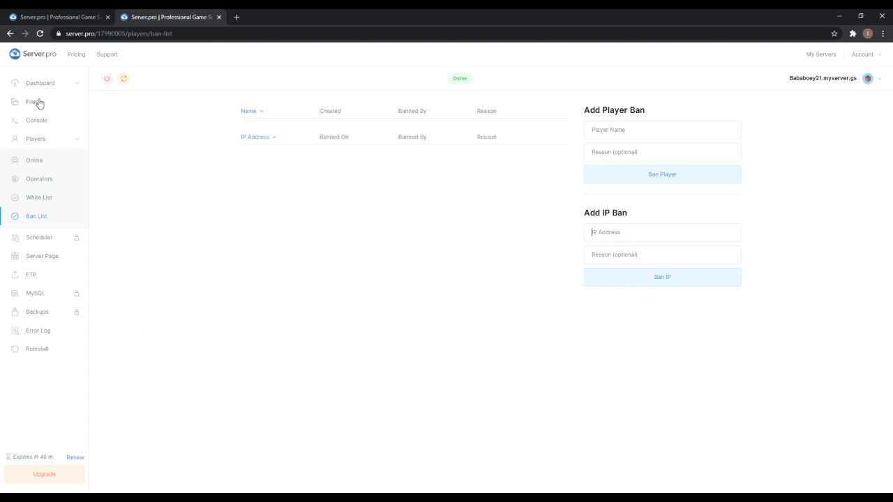
{"action": "left_click", "coordinate": [31, 102]}
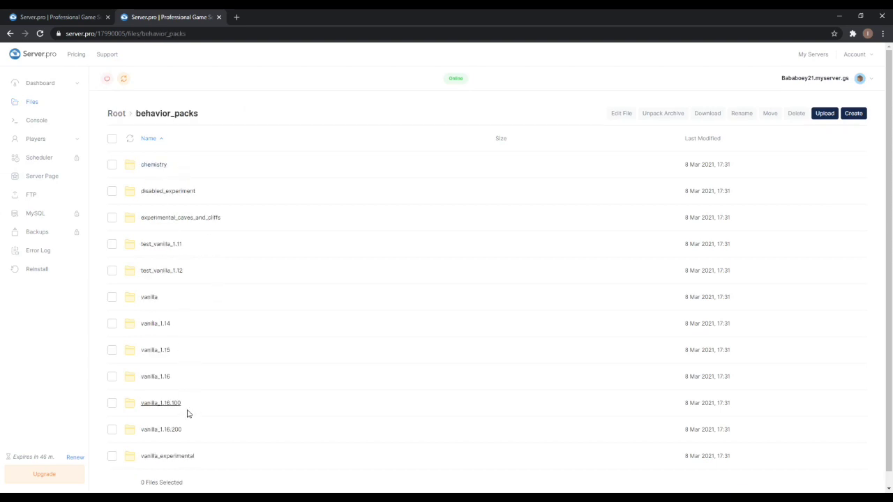
{"action": "mouse_move", "coordinate": [273, 322]}
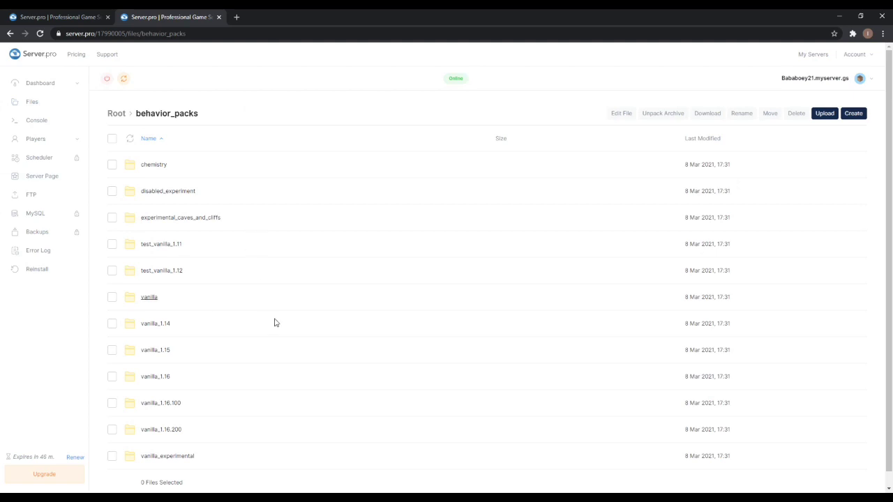
{"action": "scroll", "scroll_direction": "down", "scroll_amount": 3}
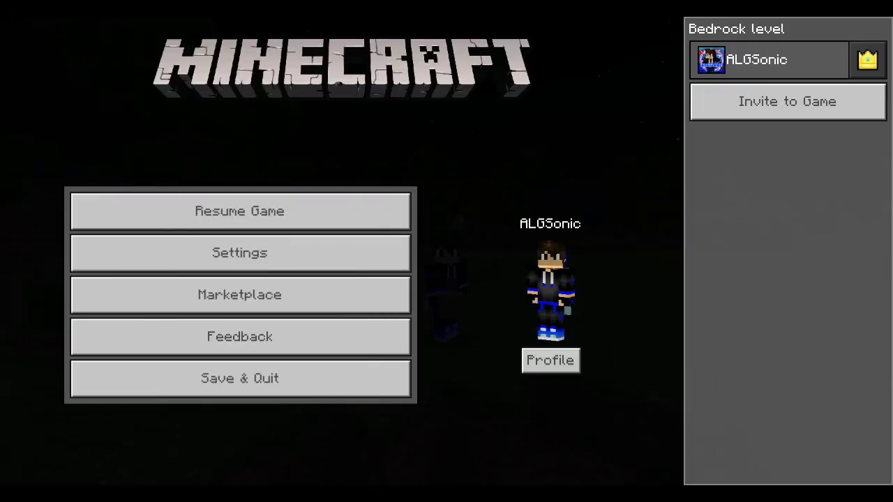
Confirm the player's Operator permission level, check the game settings, and resume the world
{"action": "left_click", "coordinate": [868, 58]}
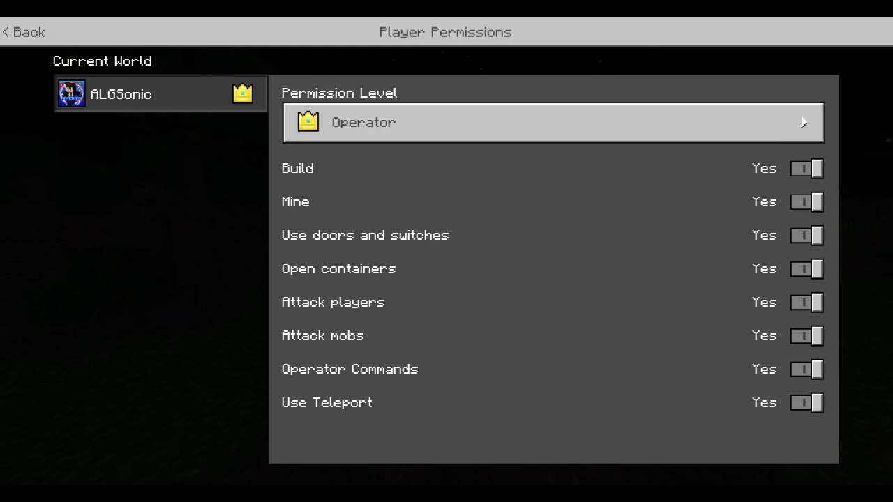
{"action": "left_click", "coordinate": [23, 32]}
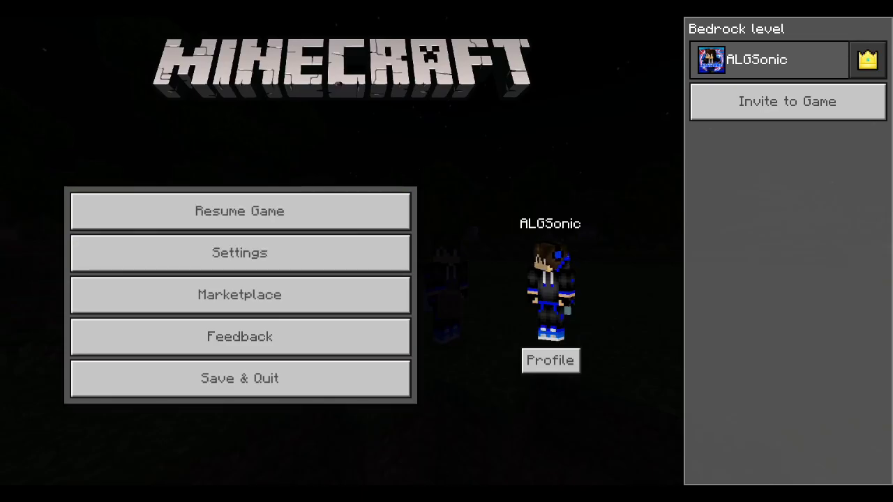
{"action": "left_click", "coordinate": [240, 252]}
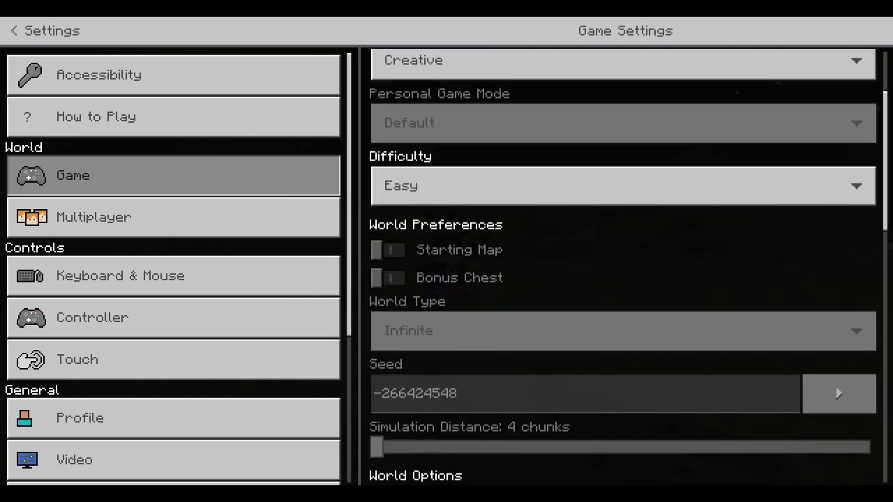
{"action": "scroll", "scroll_direction": "down", "scroll_amount": 3}
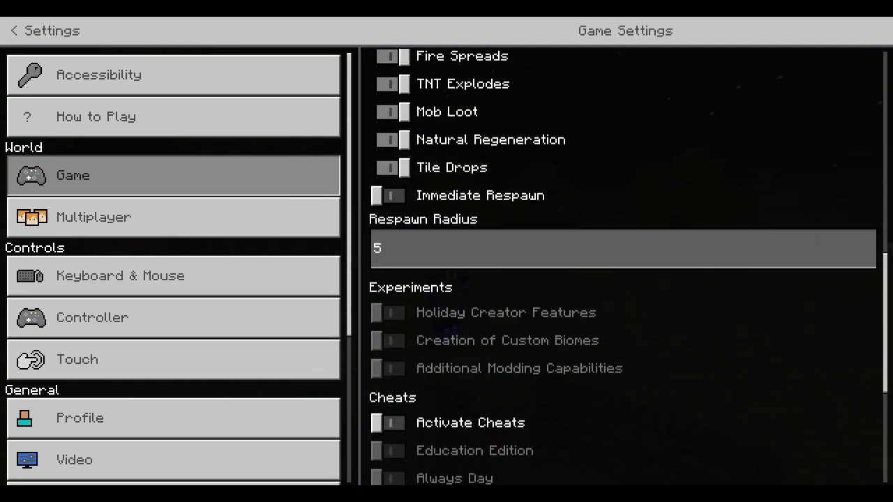
{"action": "scroll", "scroll_direction": "down", "scroll_amount": 3}
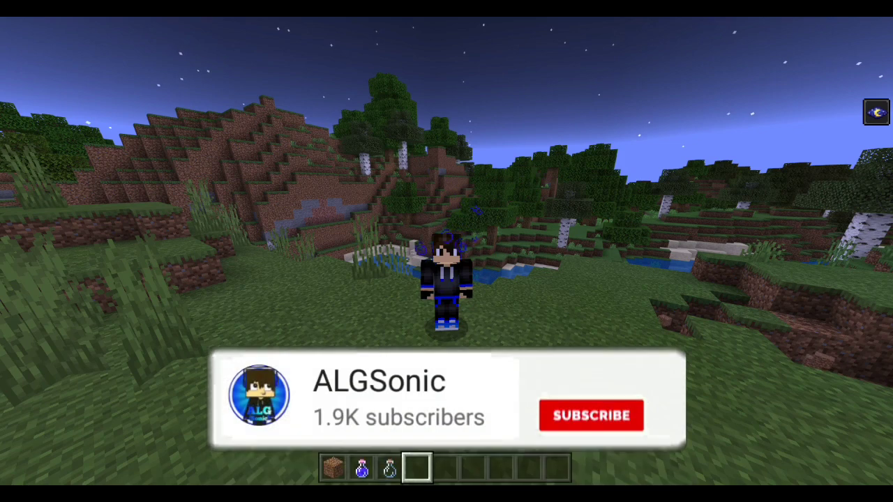
{"action": "left_click", "coordinate": [591, 415]}
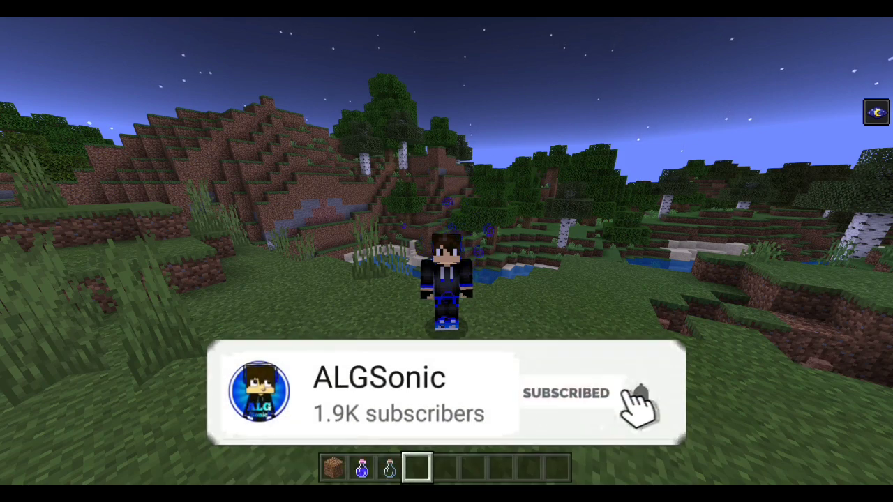